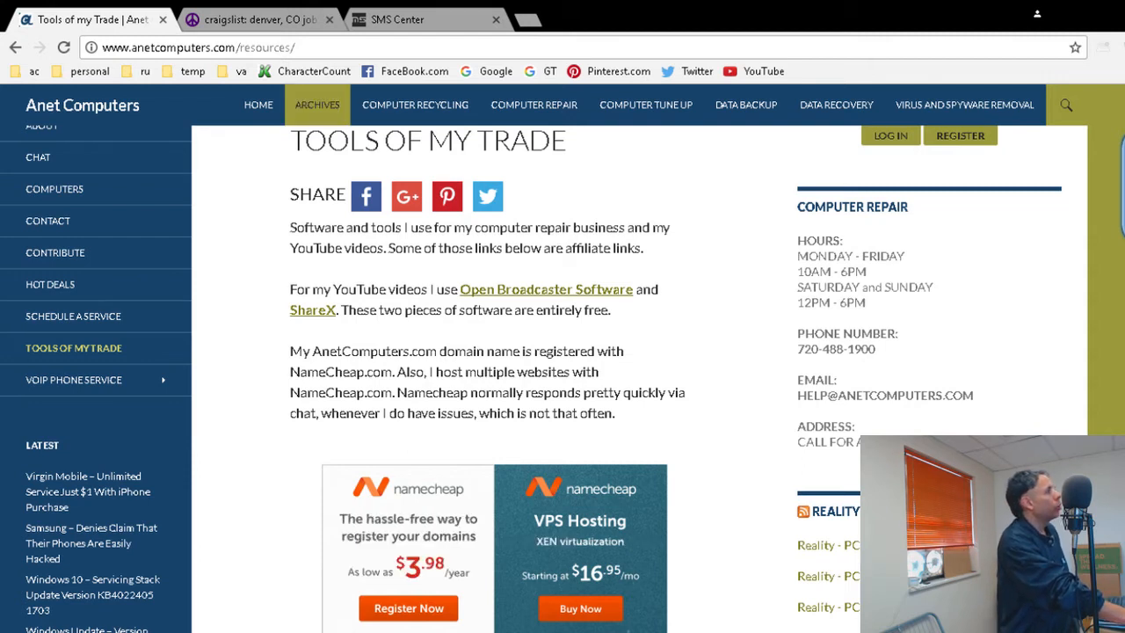
Go to the Denver Craigslist front page and scroll down to the gigs section
left_click(255, 19)
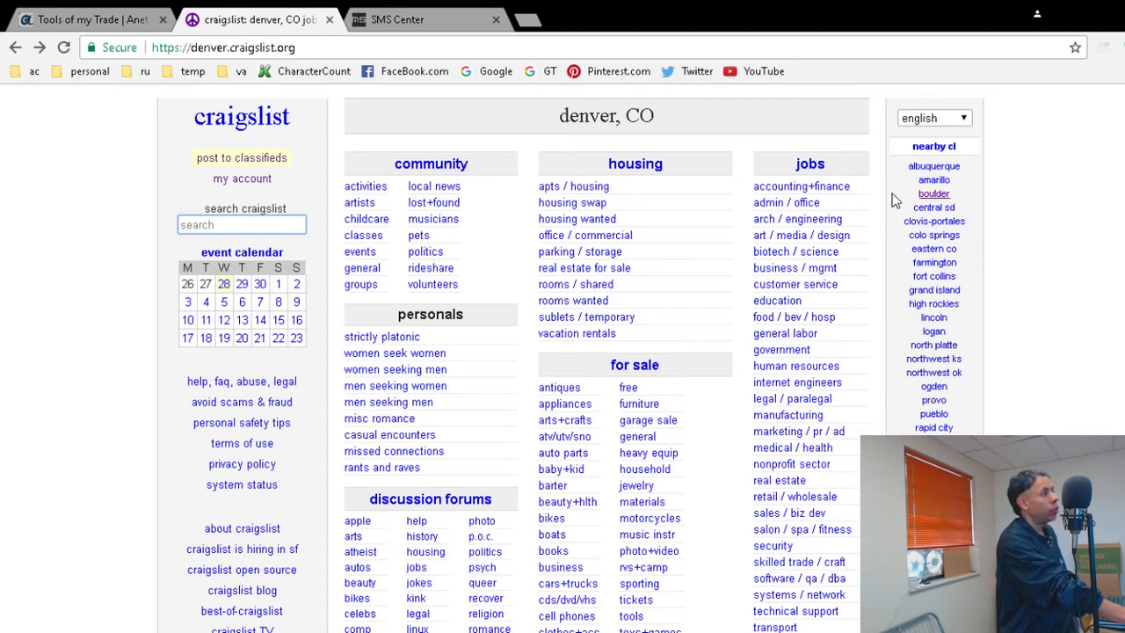
mouse_move(935, 358)
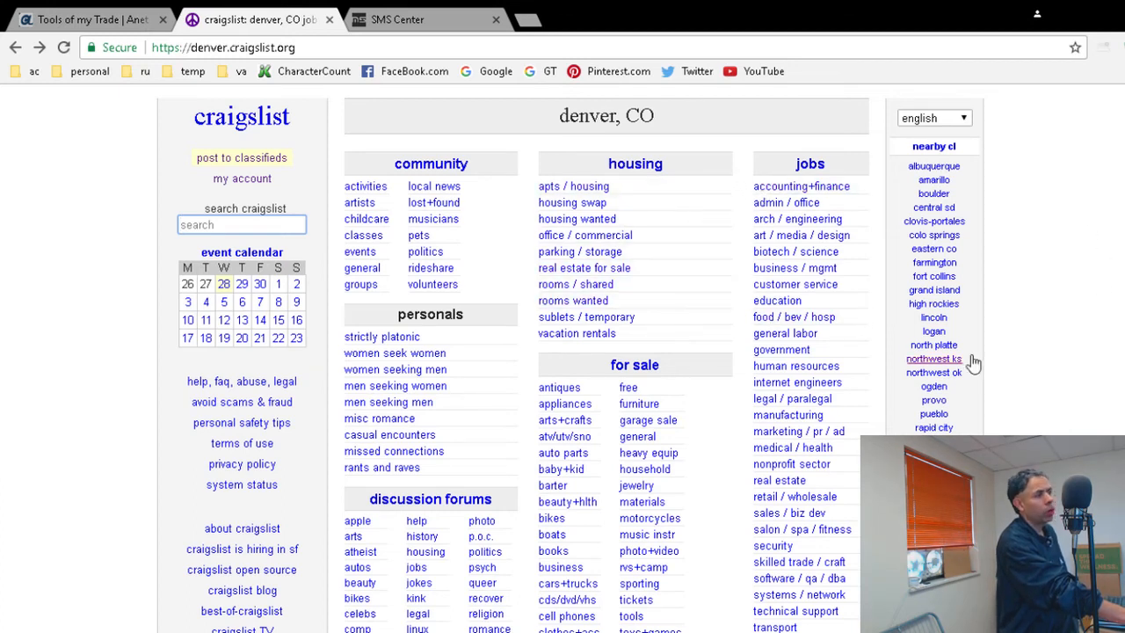
scroll("down", 3)
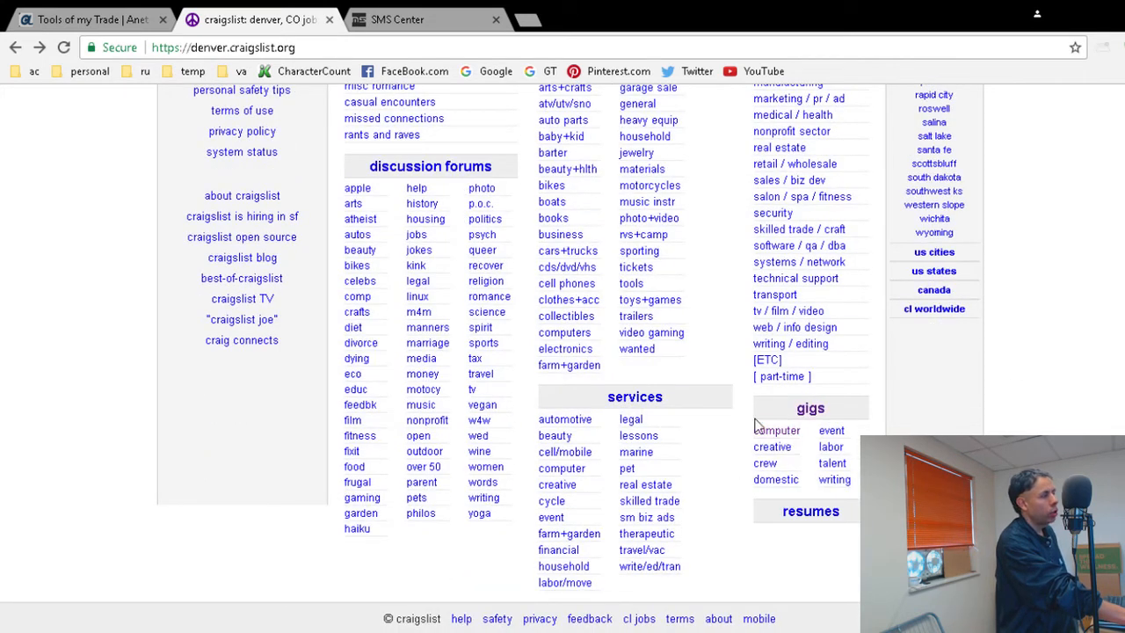
mouse_move(694, 436)
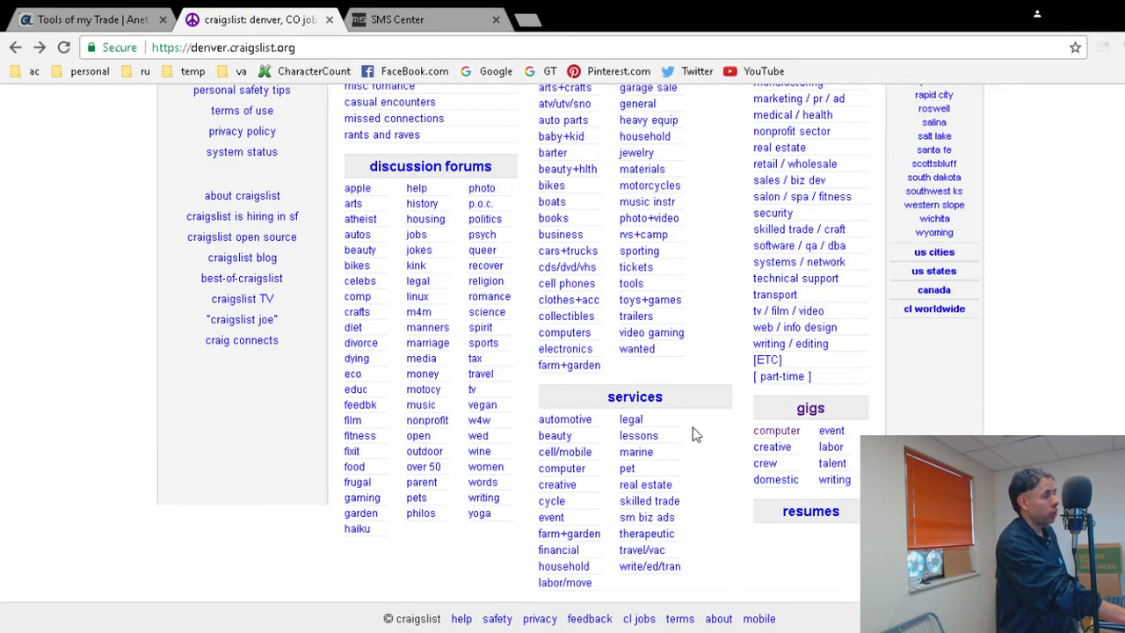
mouse_move(777, 429)
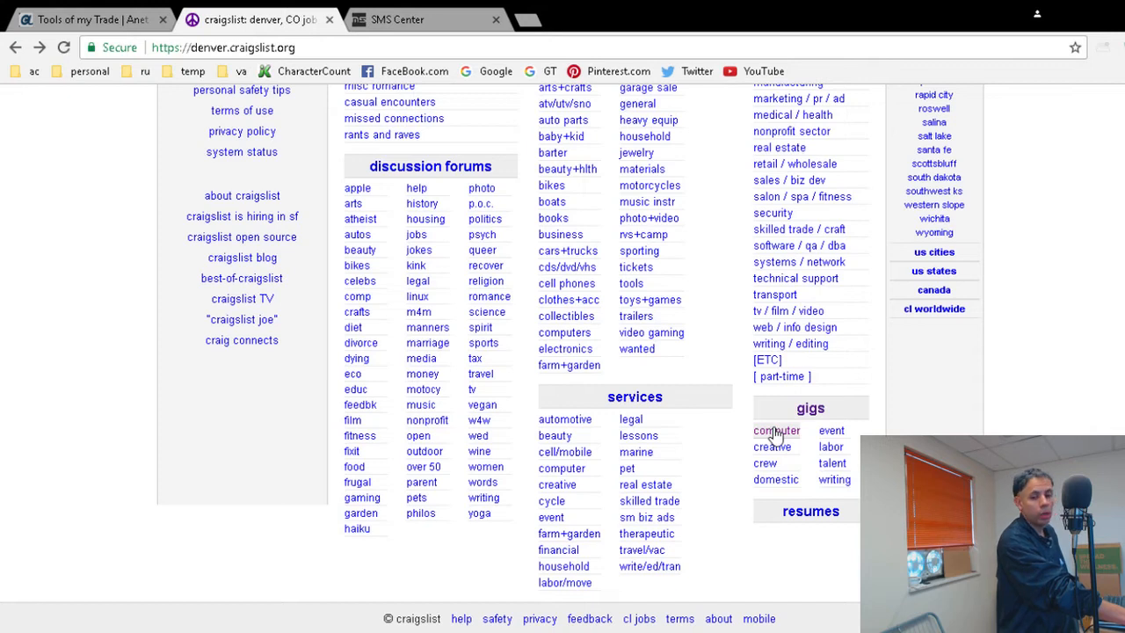
Browse the Denver computer gigs listing (186 postings) and return to the top
left_click(777, 428)
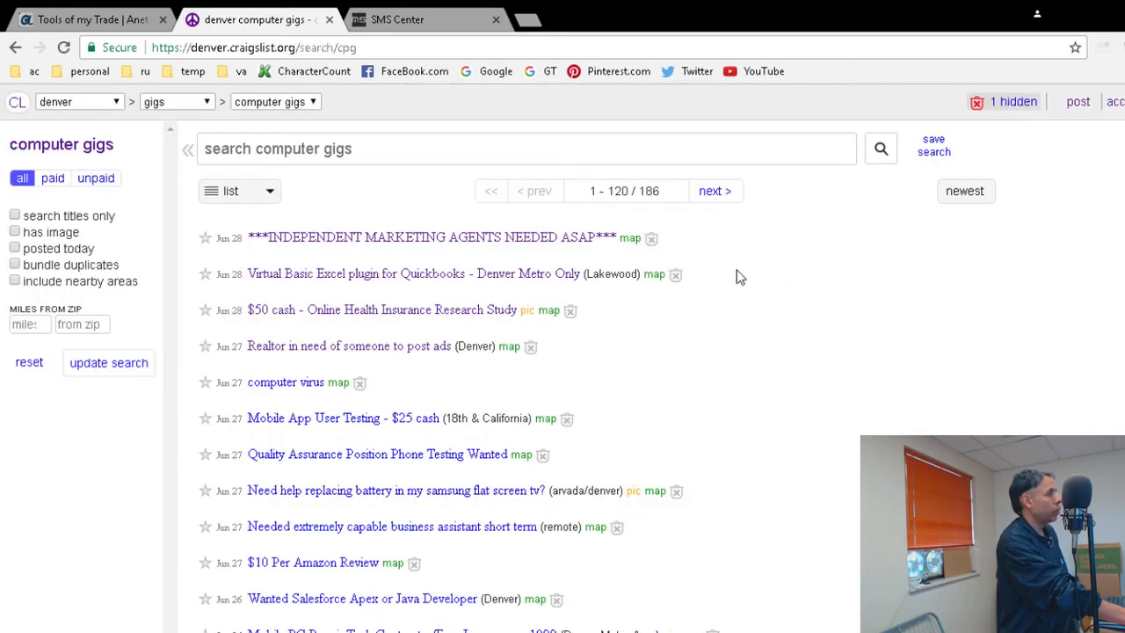
mouse_move(868, 328)
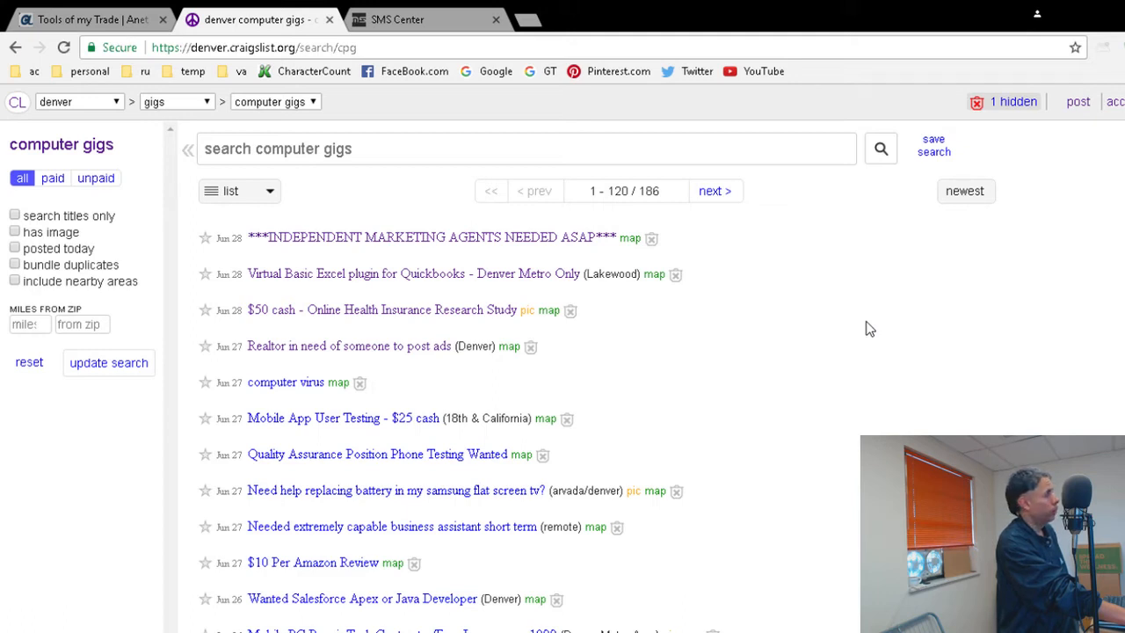
mouse_move(872, 363)
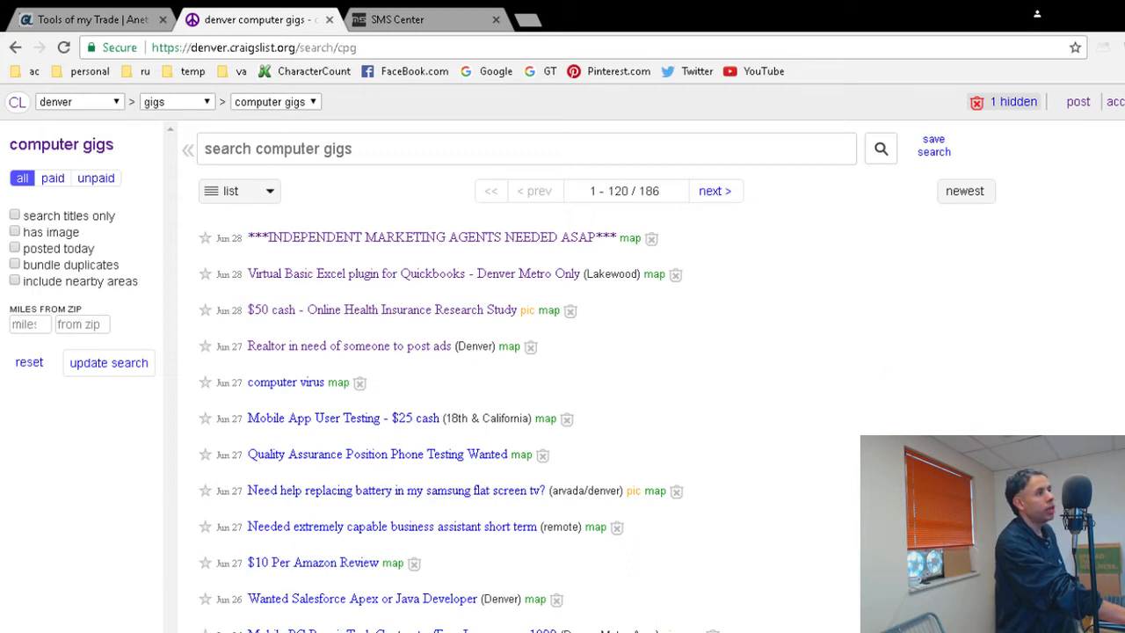
left_click(963, 190)
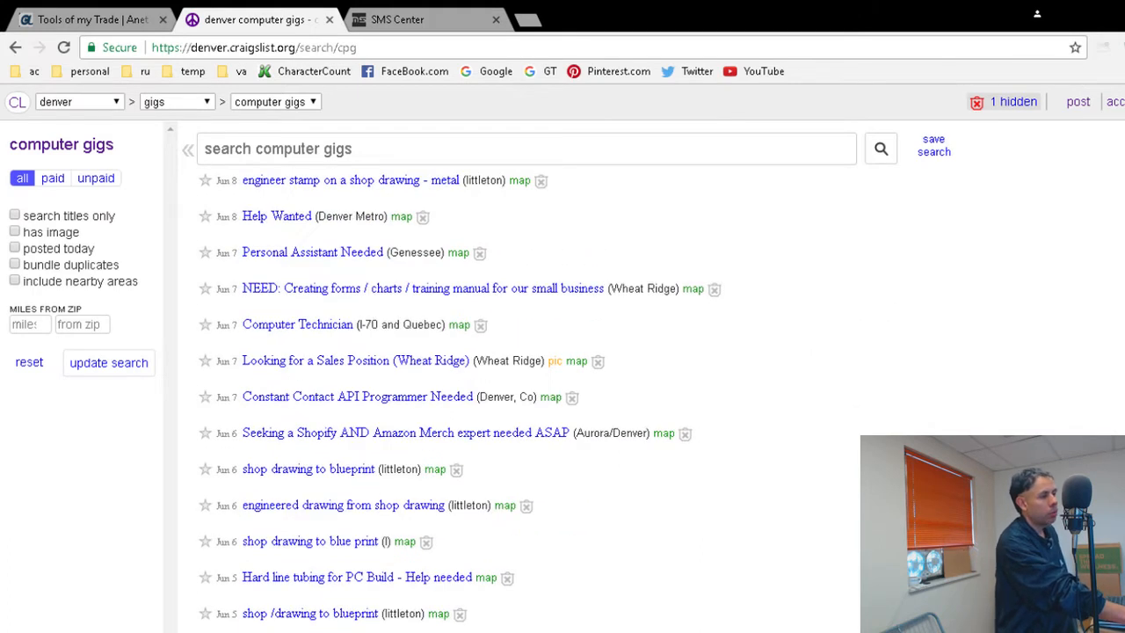
scroll("down", 3)
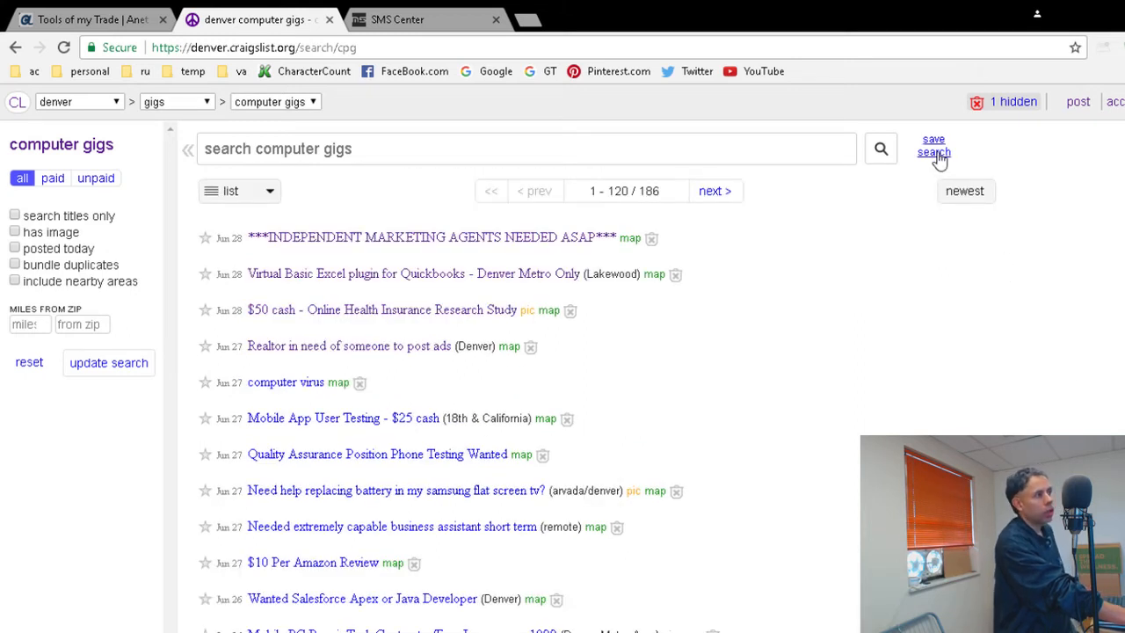
mouse_move(881, 147)
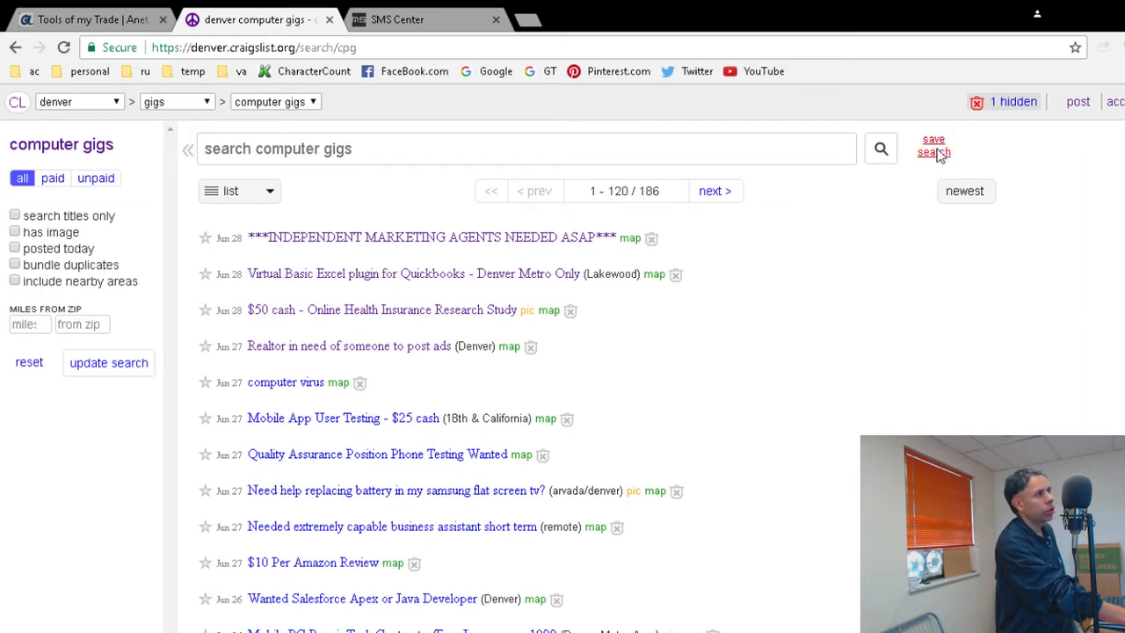
Save the Denver computer gigs search to the account's saved searches
left_click(932, 144)
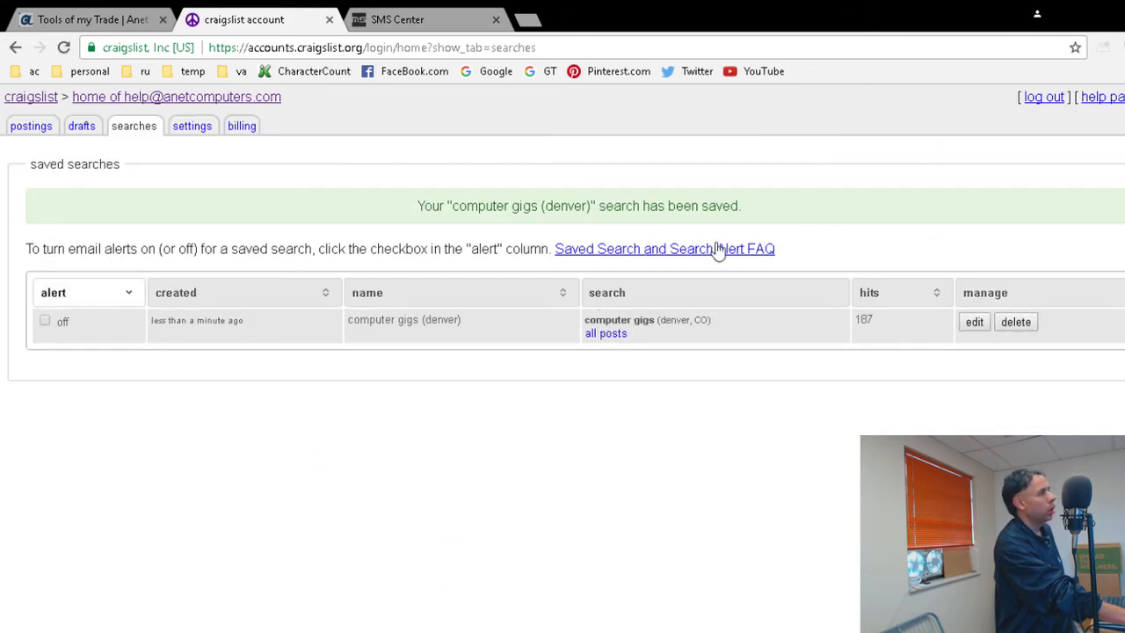
mouse_move(522, 236)
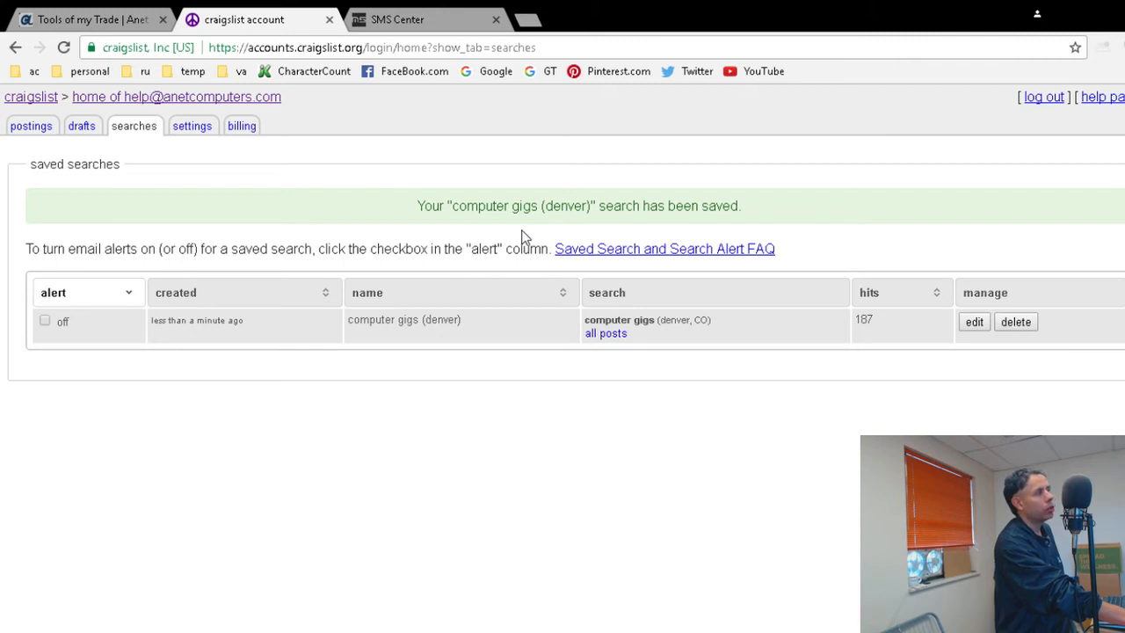
mouse_move(840, 415)
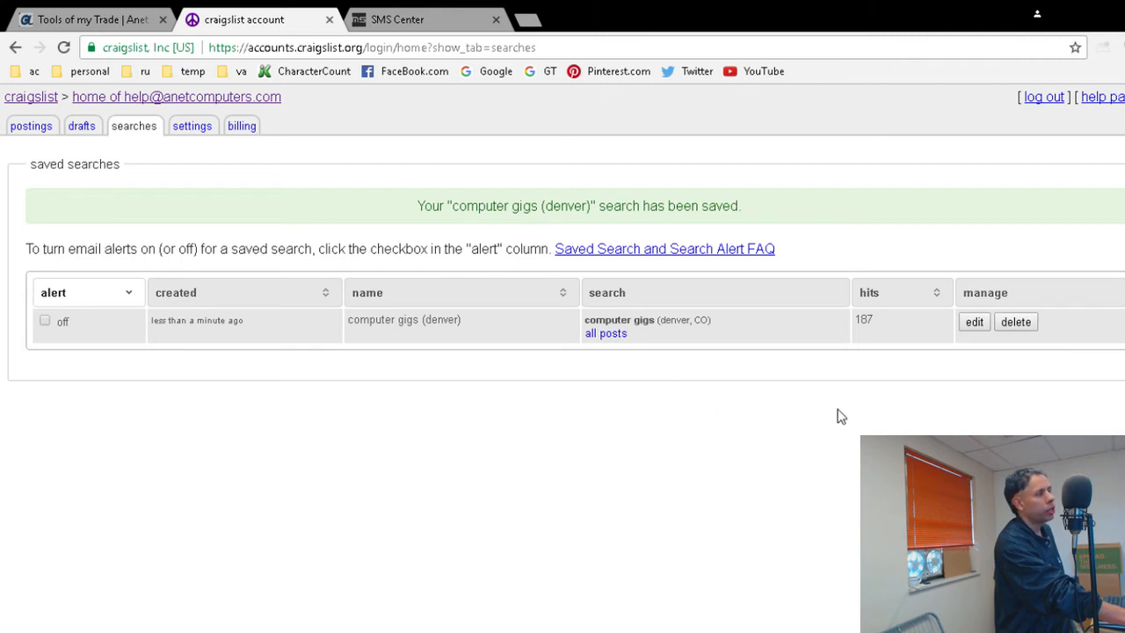
mouse_move(878, 250)
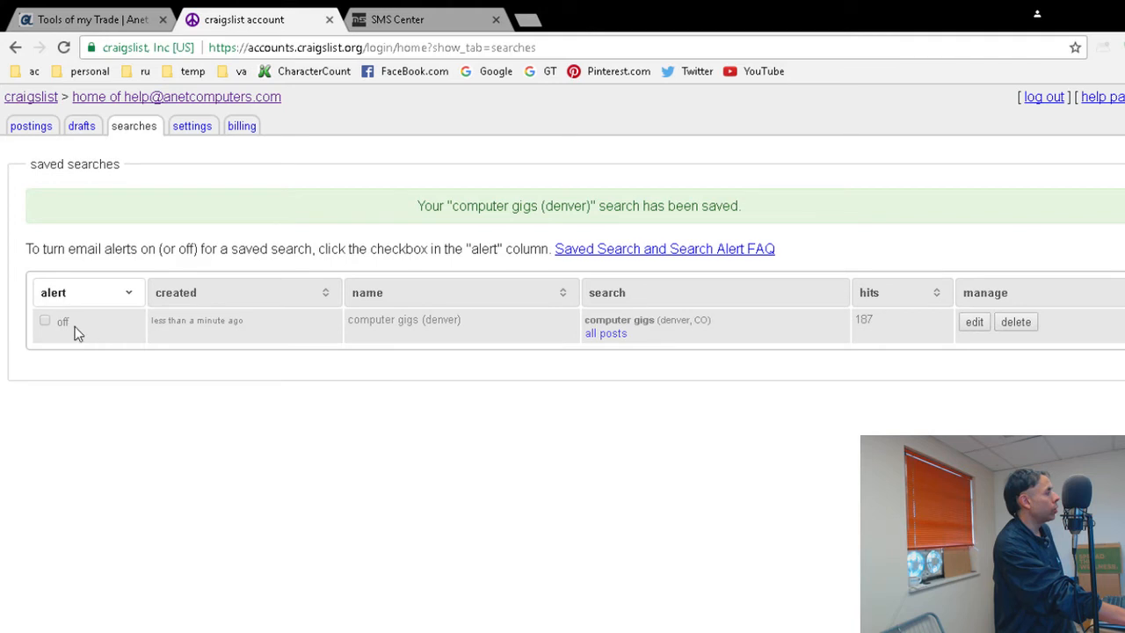
Switch on the alert for the saved computer gigs (denver) search and open its edit form
left_click(46, 320)
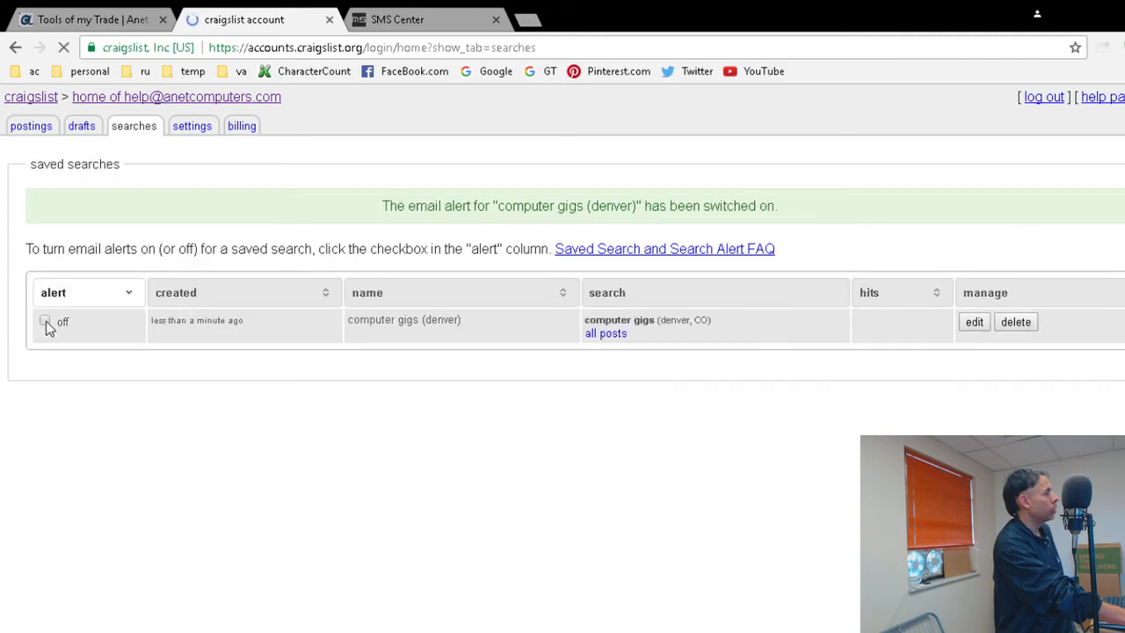
left_click(46, 322)
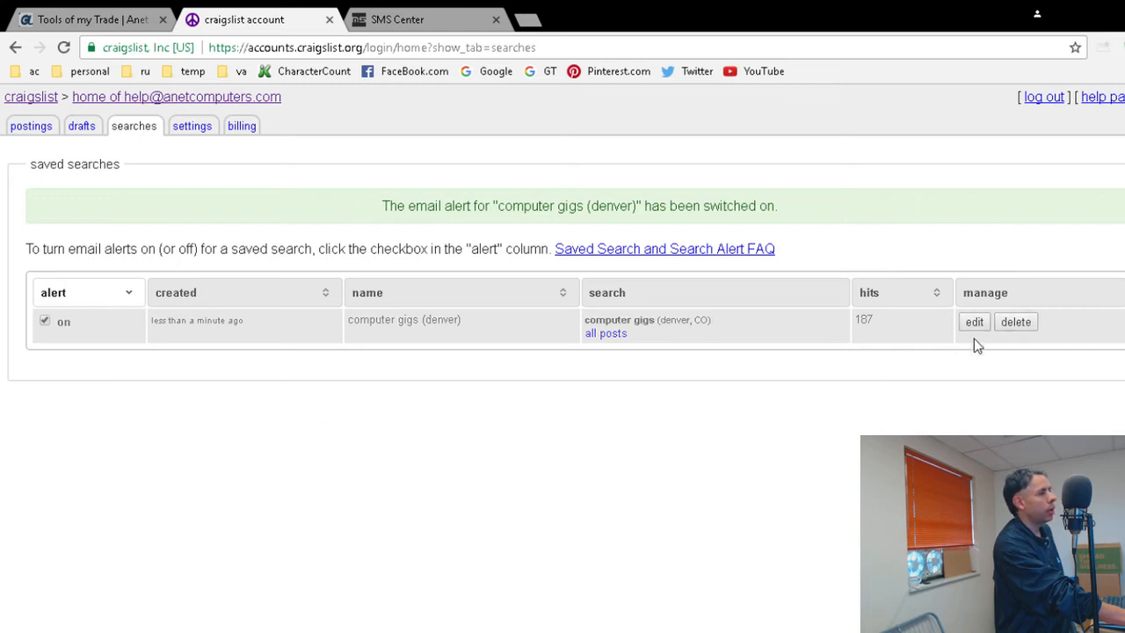
left_click(974, 320)
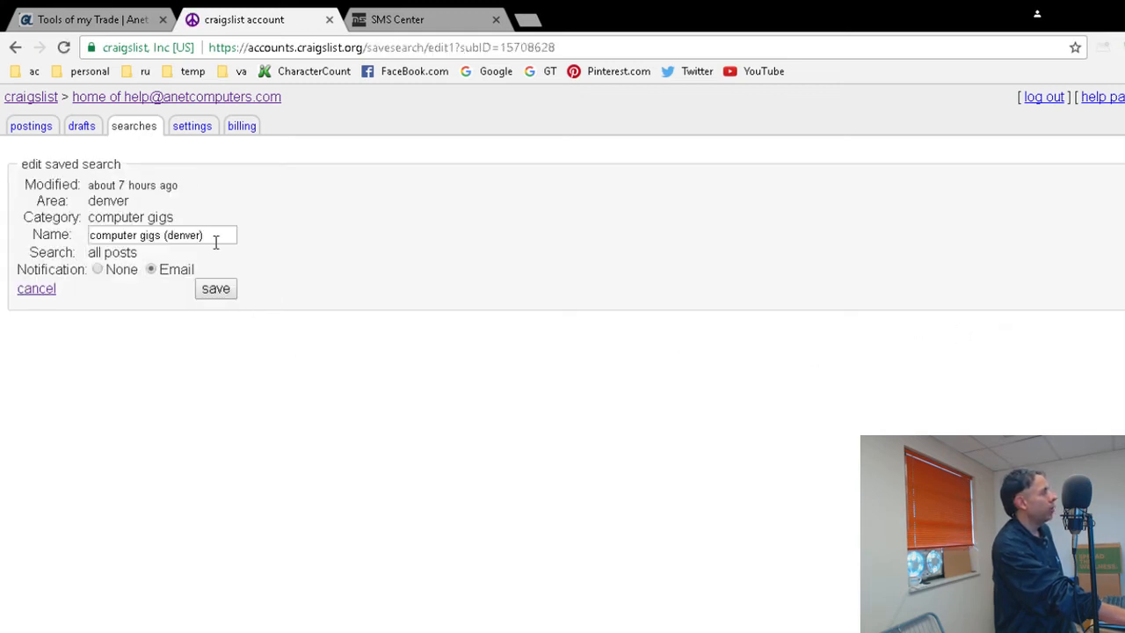
Keep Notification set to Email and save the saved search's settings
left_click(161, 236)
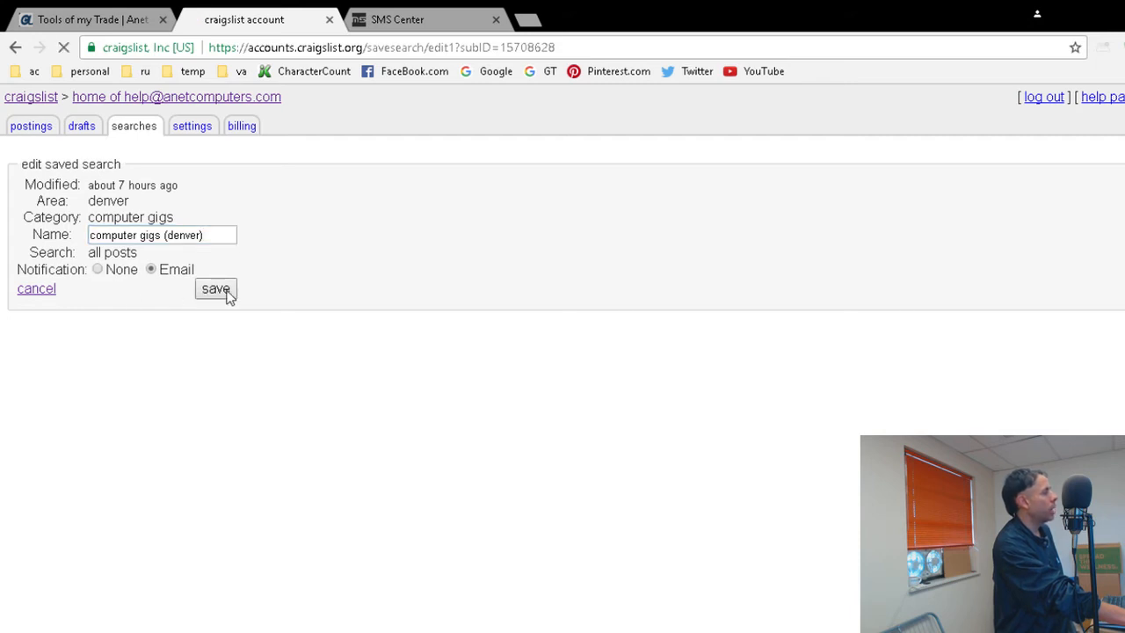
left_click(214, 288)
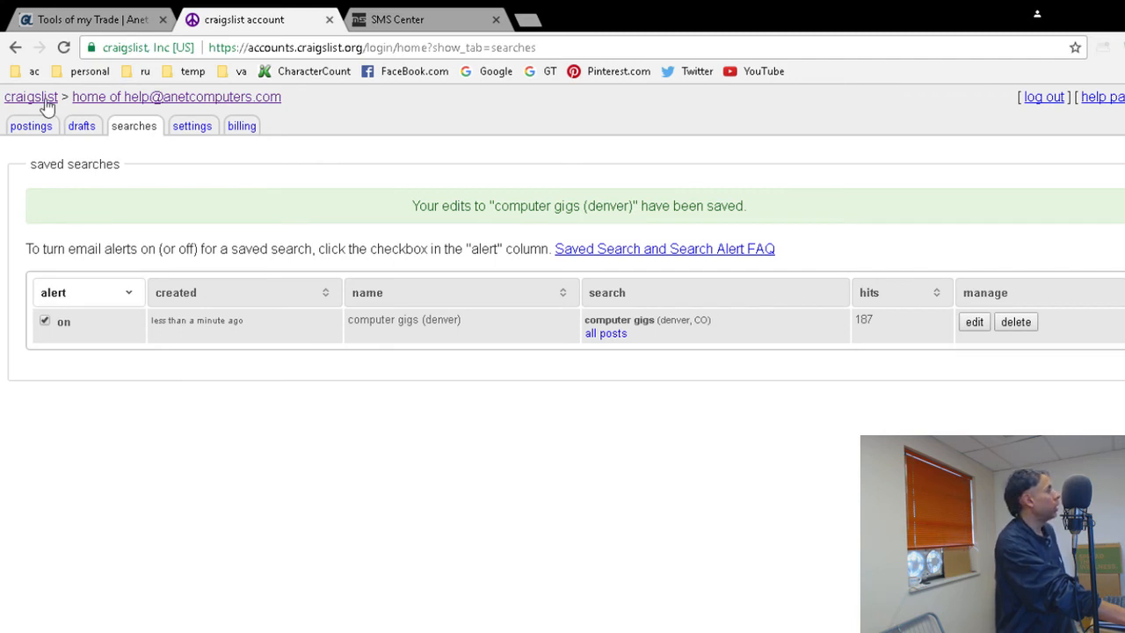
mouse_move(735, 448)
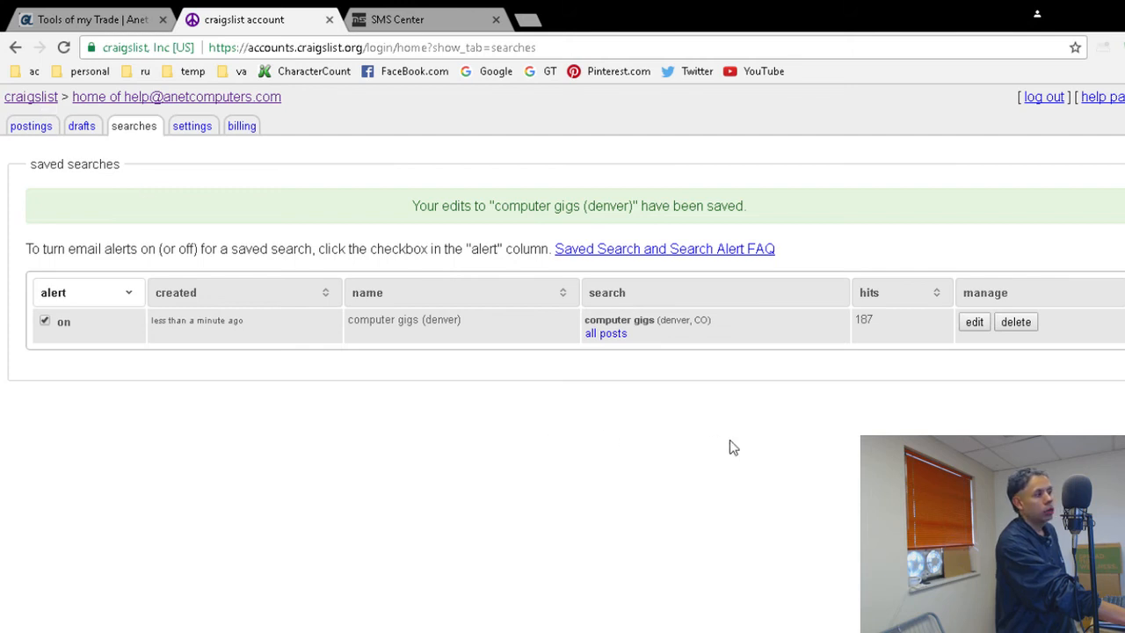
mouse_move(717, 467)
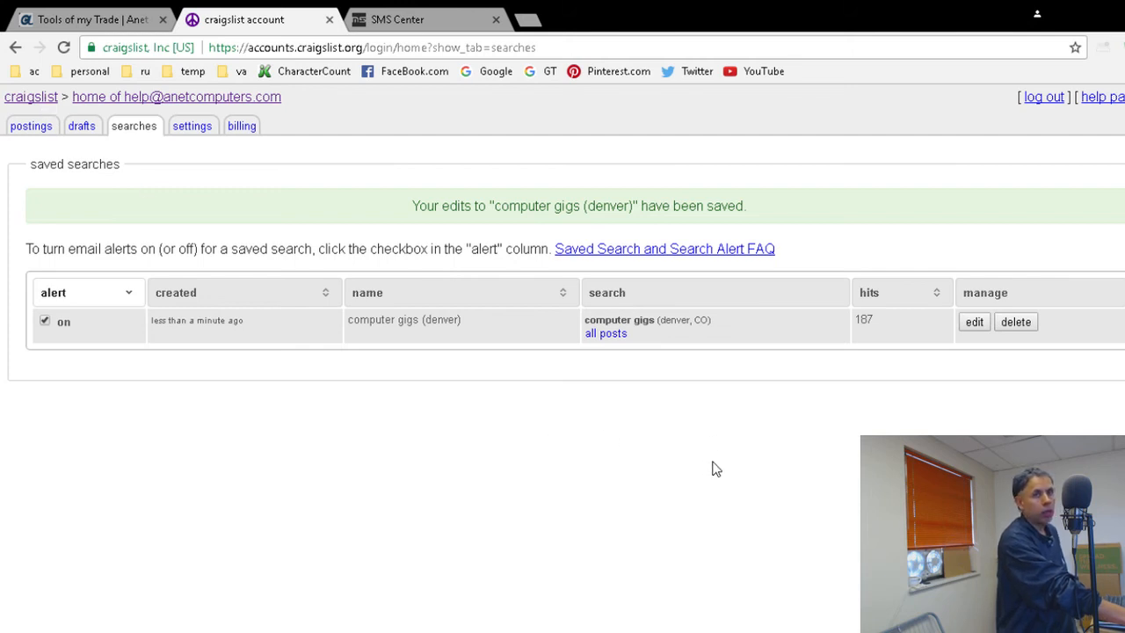
mouse_move(719, 471)
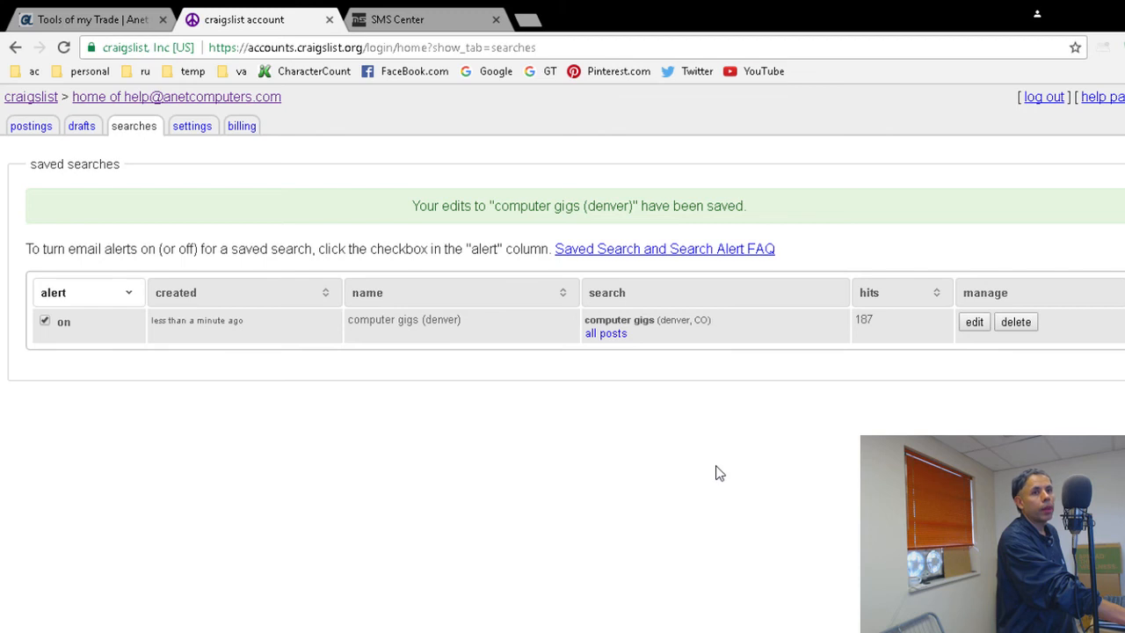
mouse_move(722, 469)
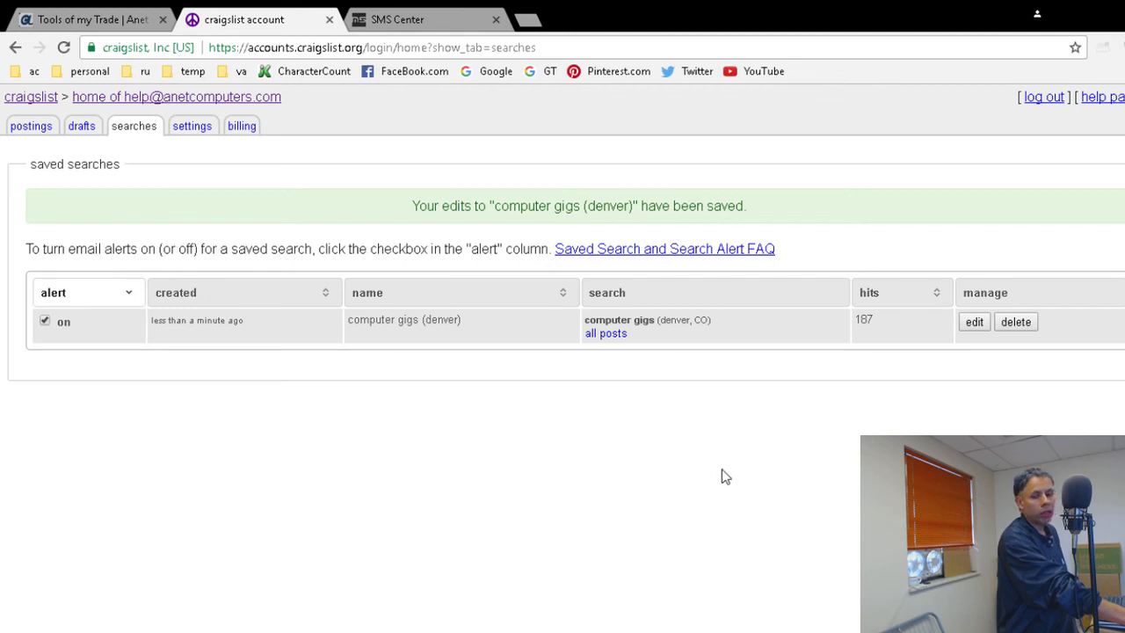
mouse_move(726, 484)
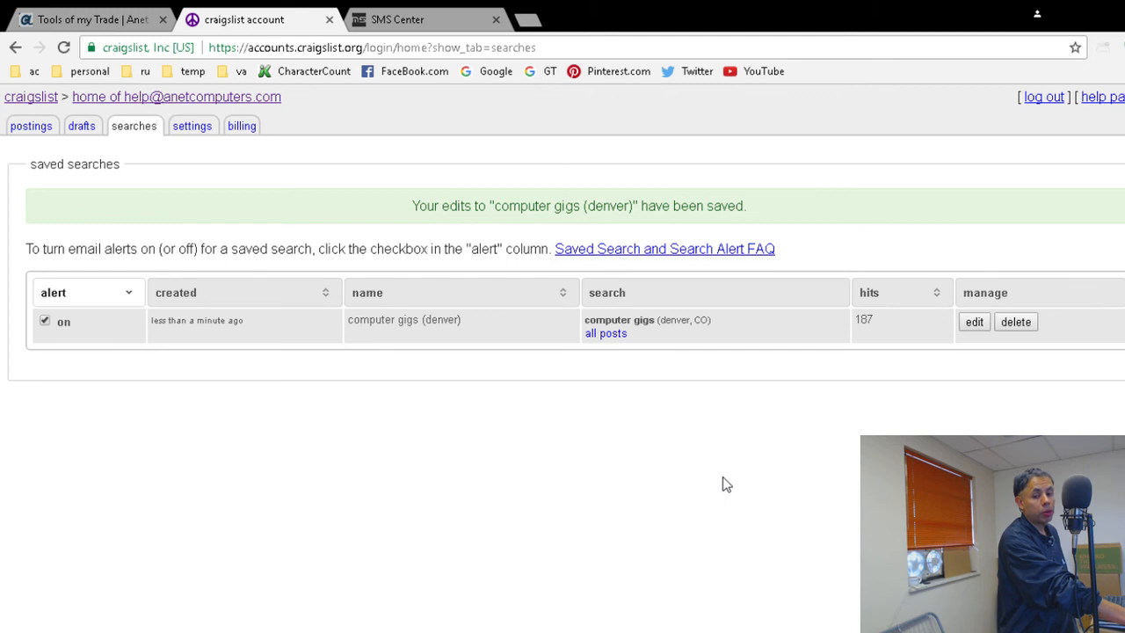
mouse_move(721, 487)
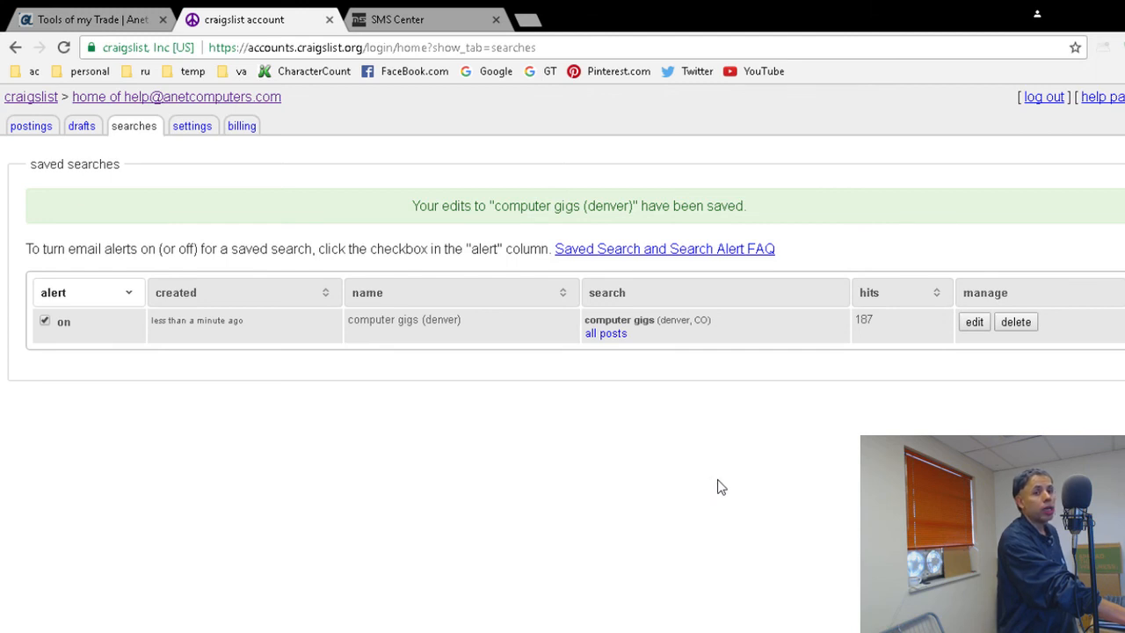
mouse_move(716, 486)
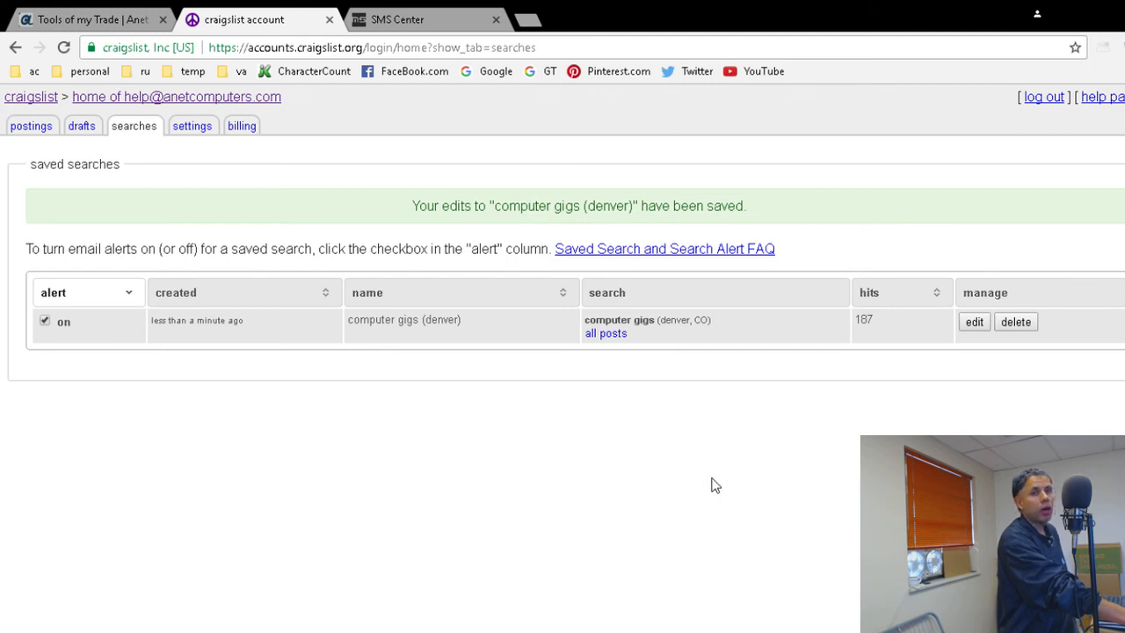